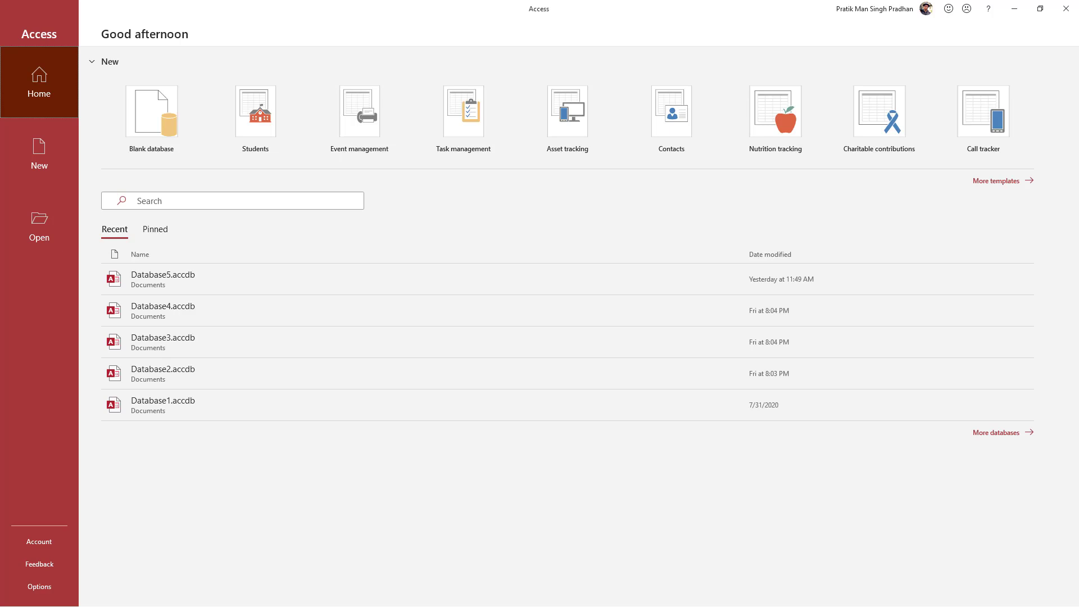
{"action": "mouse_move", "coordinate": [142, 111]}
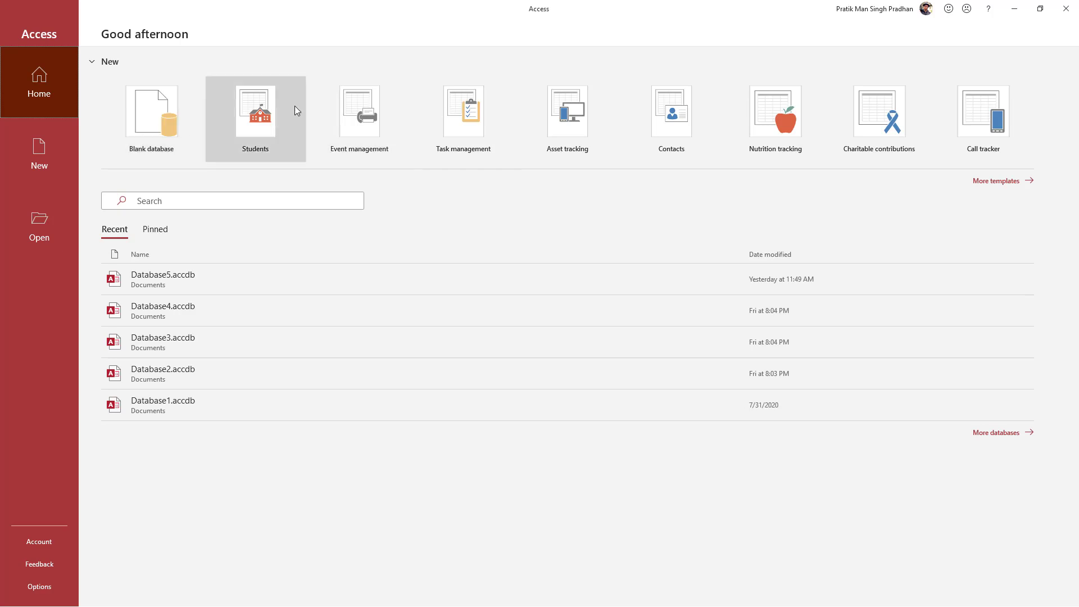
{"action": "mouse_move", "coordinate": [641, 112]}
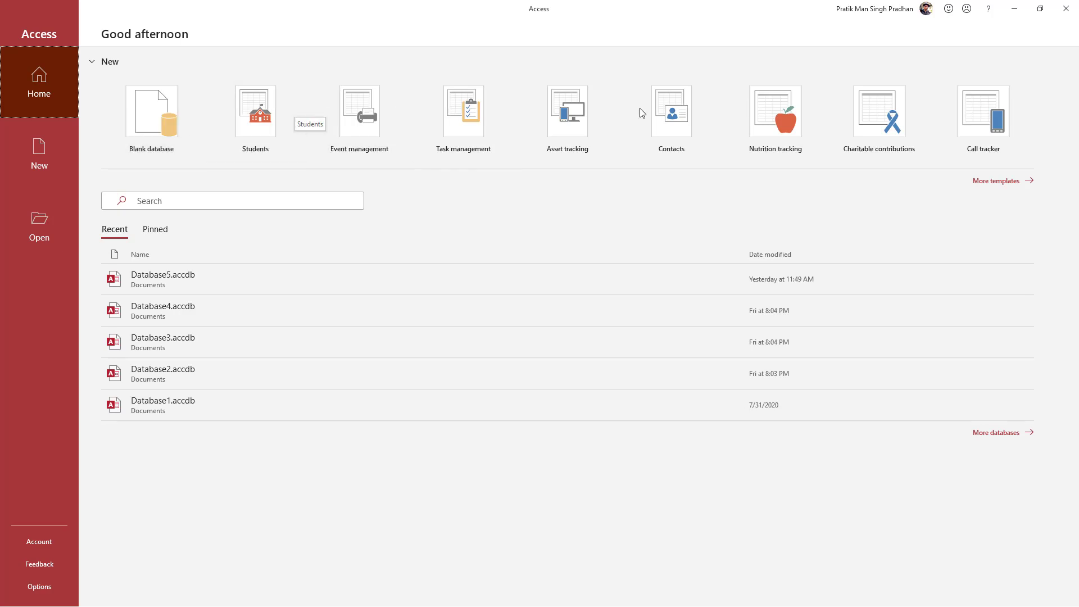
{"action": "mouse_move", "coordinate": [982, 125]}
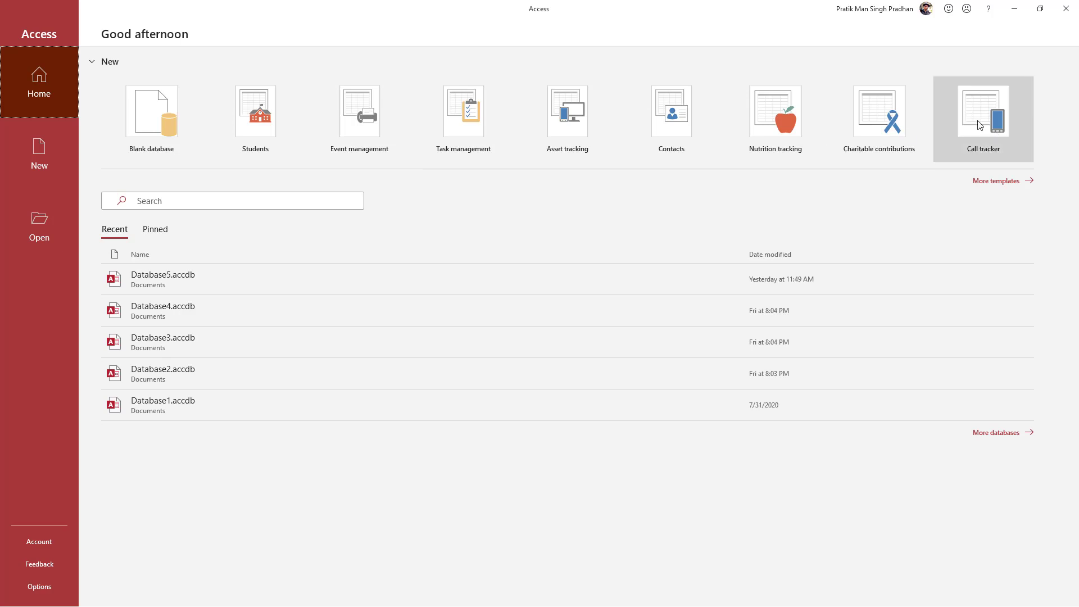
{"action": "mouse_move", "coordinate": [971, 135]}
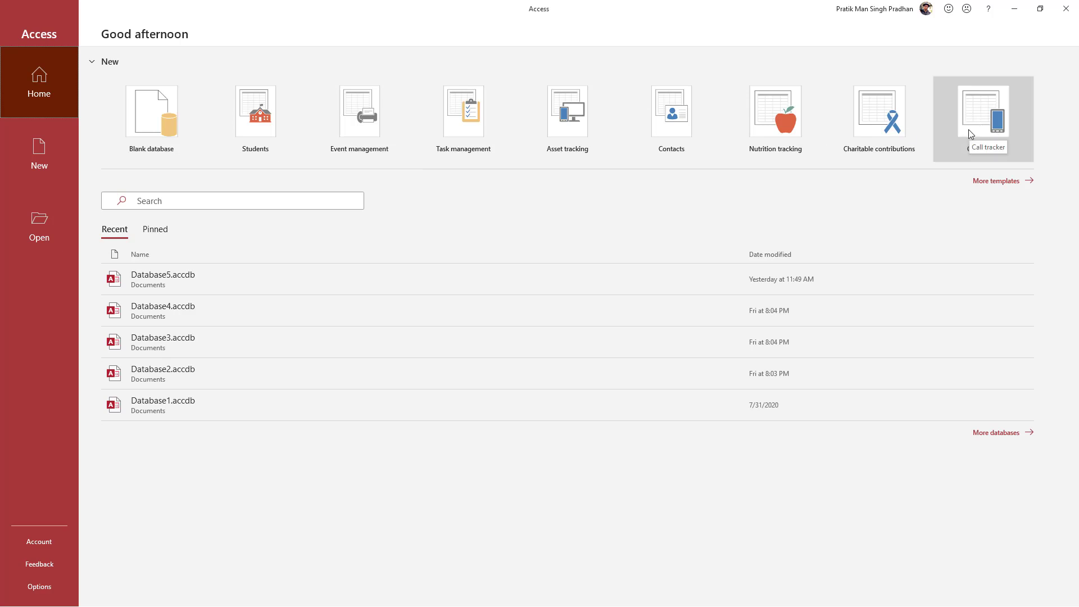
- Run the Contacts suggested template search, then return to the full template gallery
{"action": "left_click", "coordinate": [39, 154]}
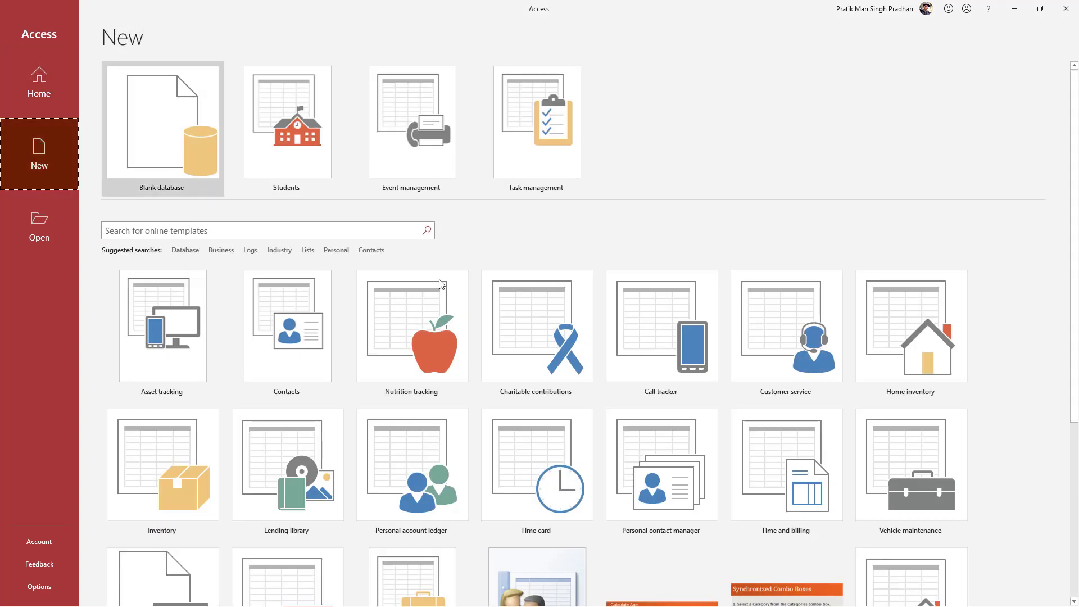
{"action": "scroll", "scroll_direction": "down", "scroll_amount": 3}
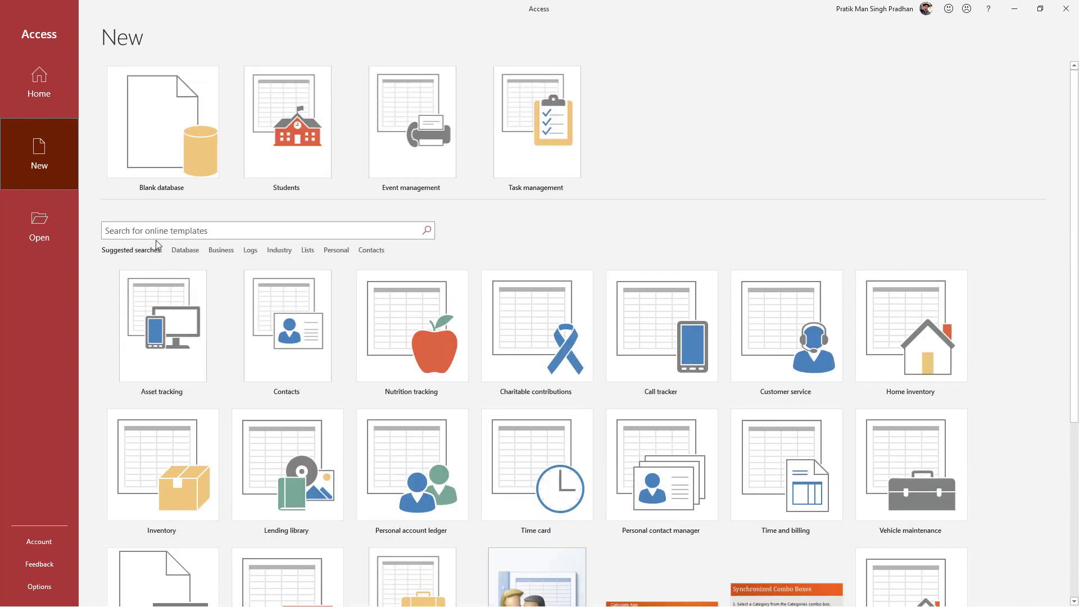
{"action": "mouse_move", "coordinate": [366, 254]}
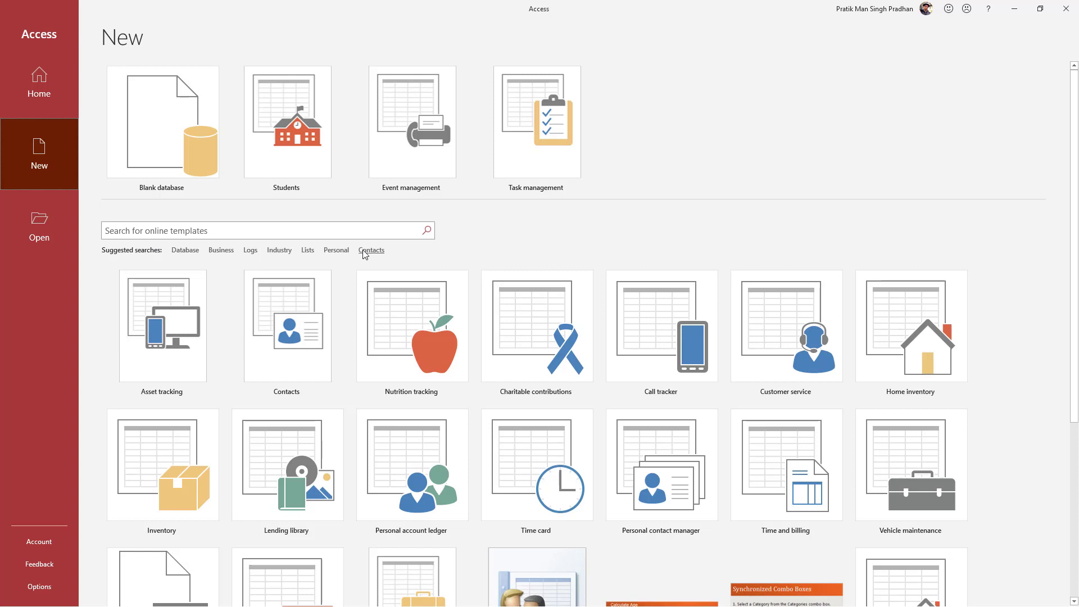
{"action": "left_click", "coordinate": [371, 250]}
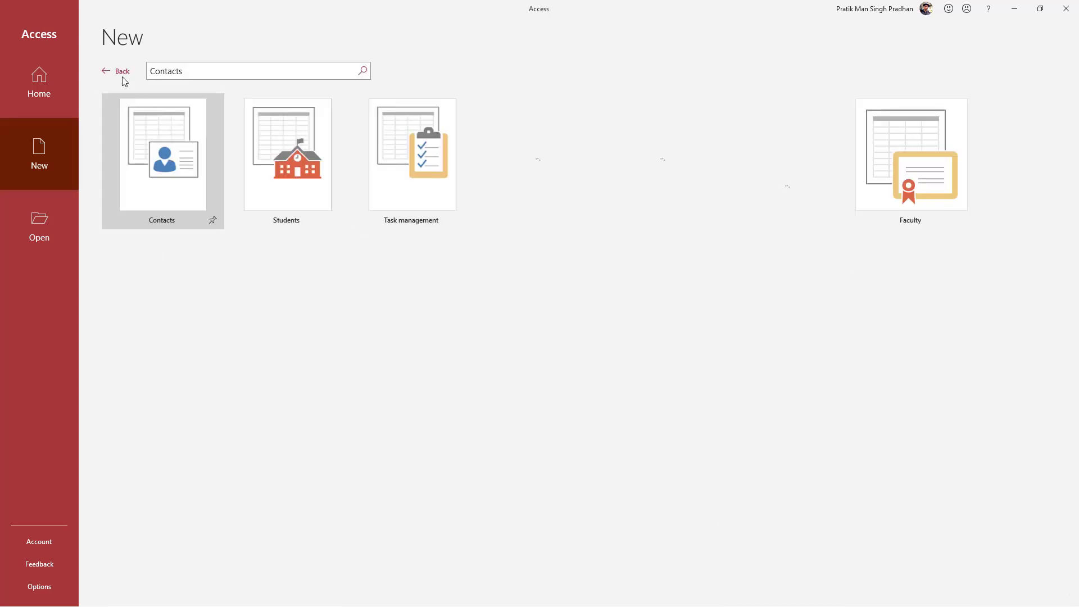
{"action": "left_click", "coordinate": [121, 71]}
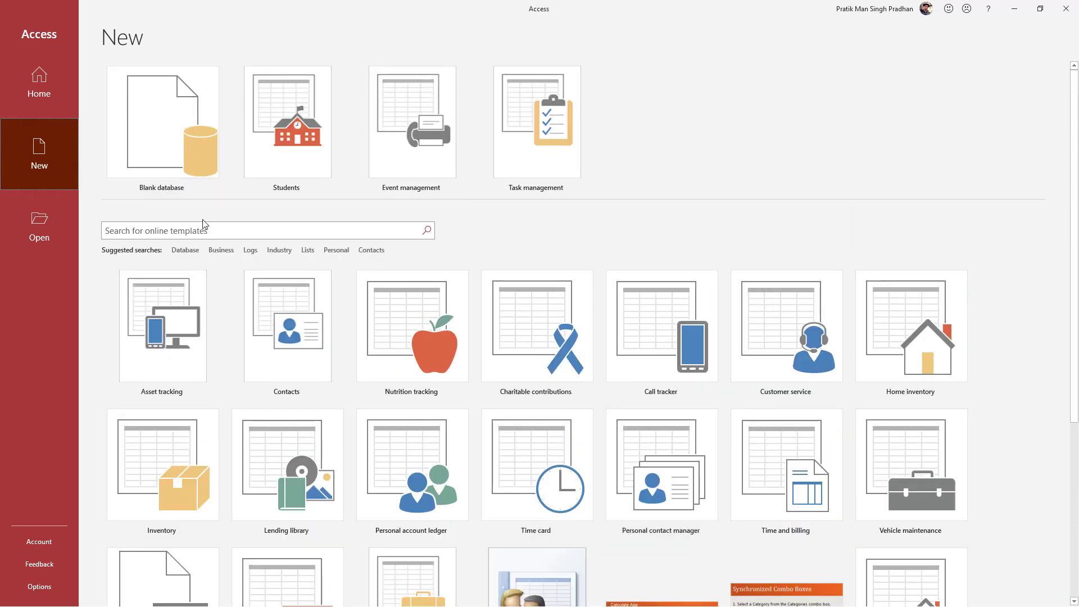
- Search the online templates for 'school', returning Students and Faculty
{"action": "type", "text": "s"}
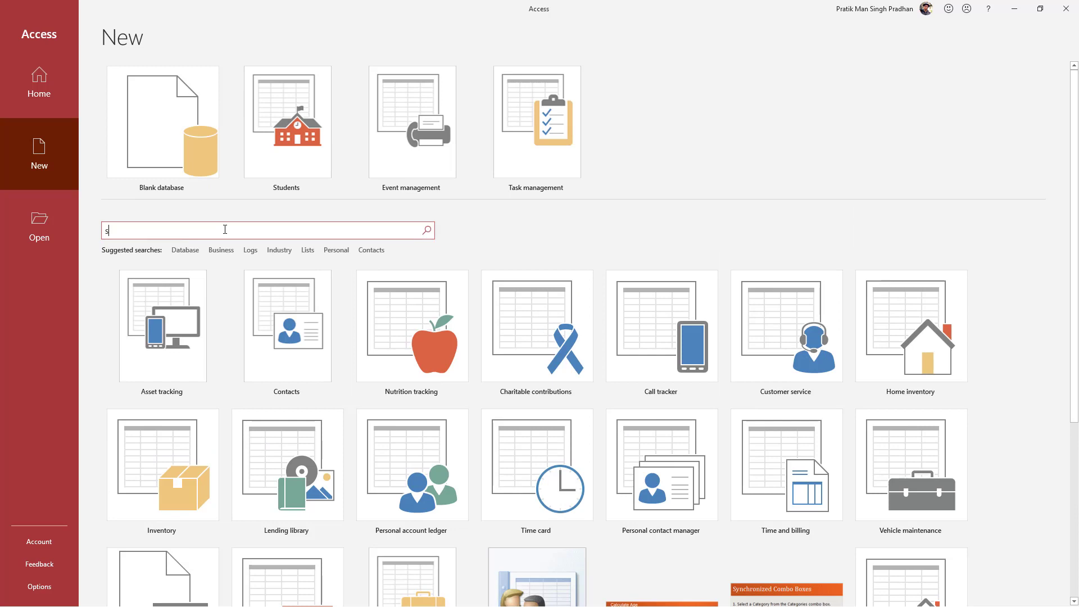
{"action": "type", "text": "chool"}
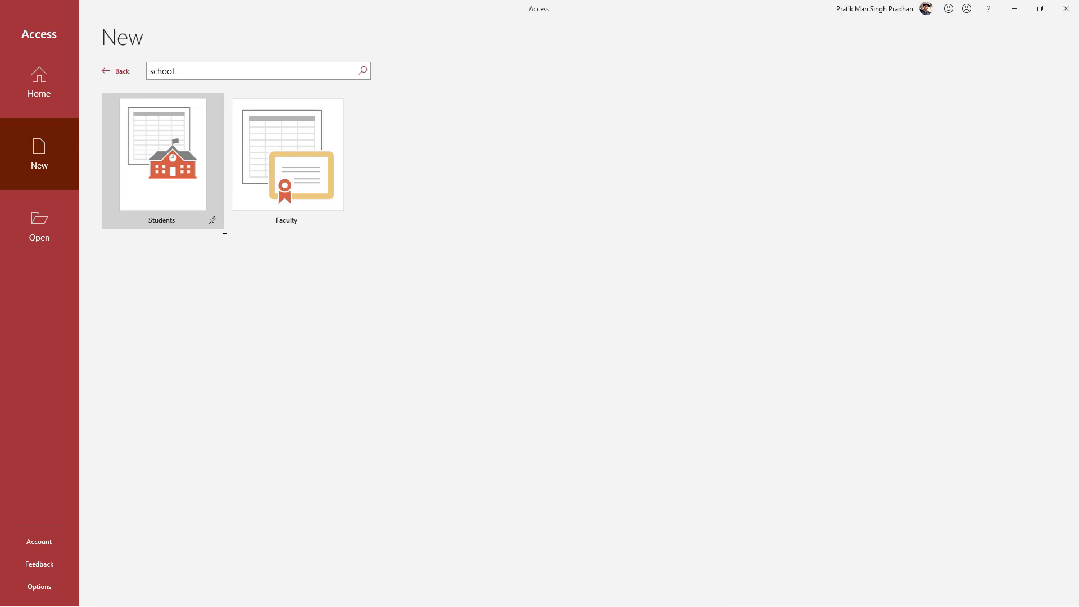
{"action": "mouse_move", "coordinate": [172, 157]}
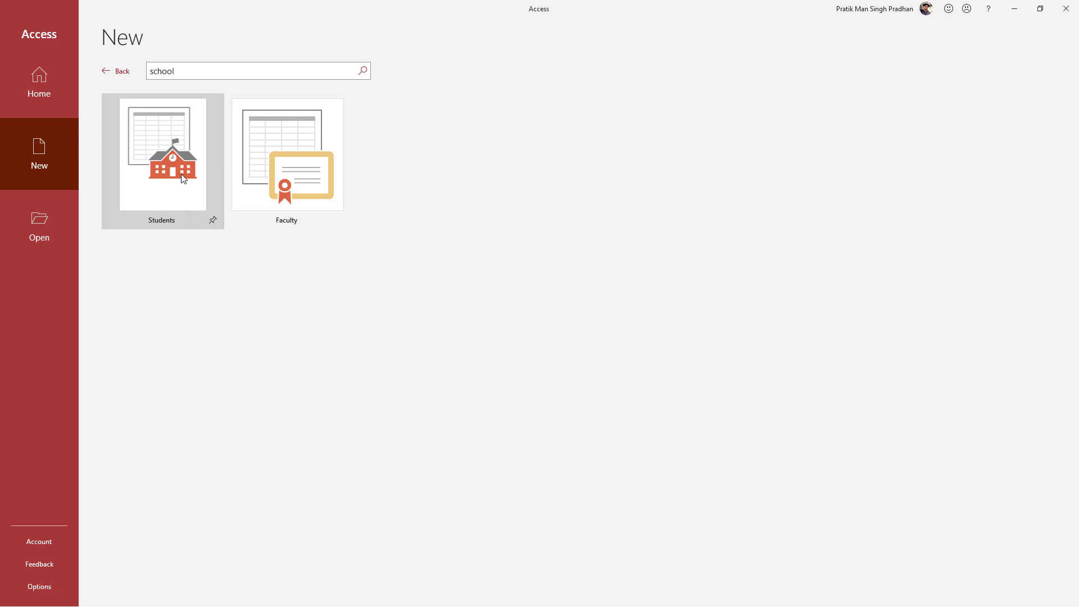
{"action": "mouse_move", "coordinate": [179, 177]}
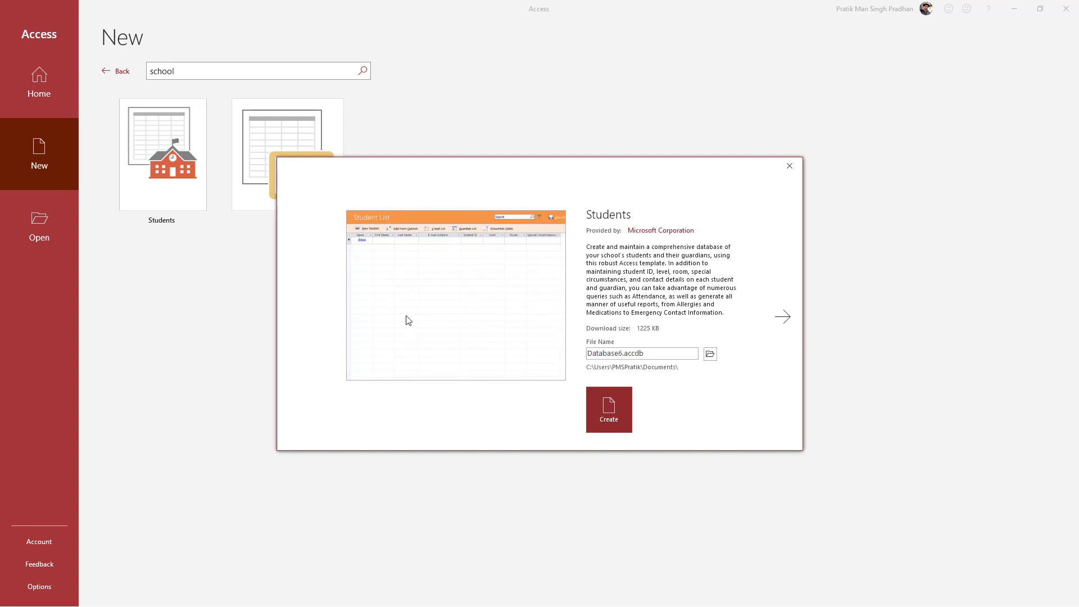
{"action": "mouse_move", "coordinate": [598, 387]}
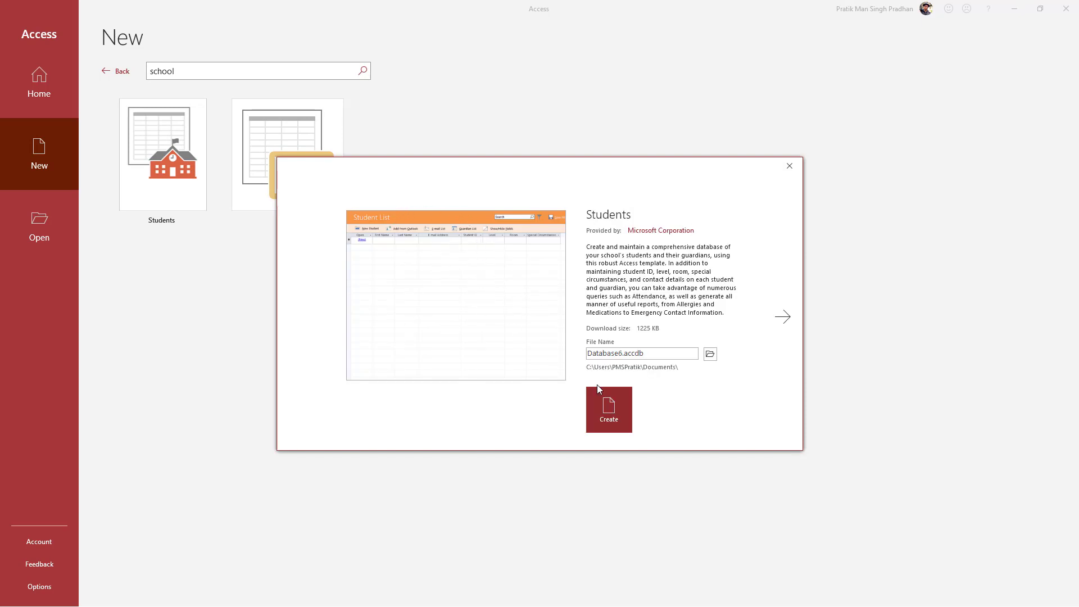
{"action": "mouse_move", "coordinate": [558, 332]}
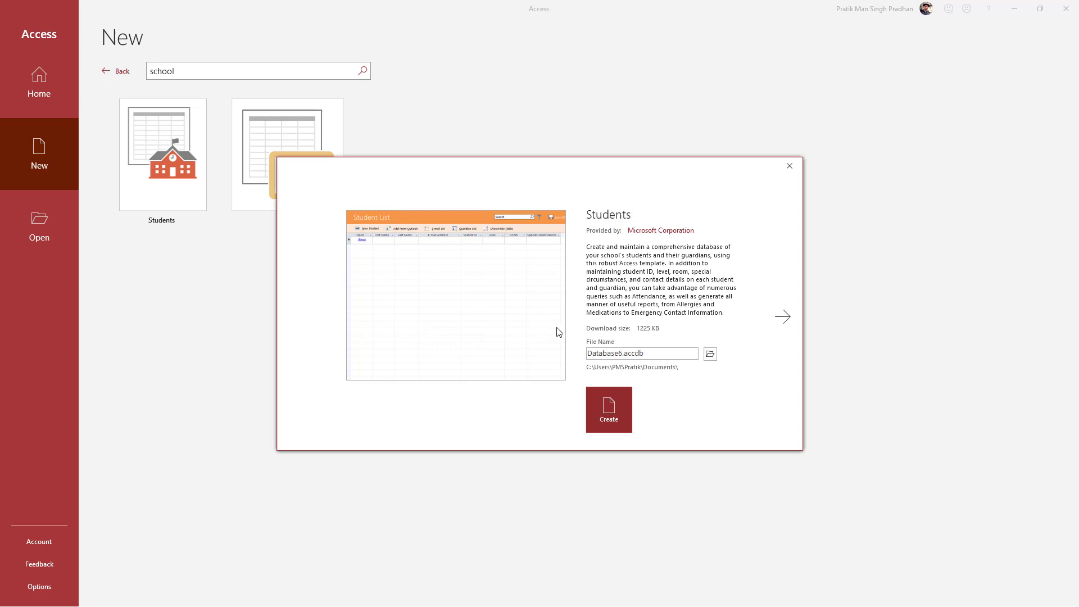
- Flip between the Faculty and Students previews, then create a database from Students
{"action": "left_click", "coordinate": [782, 317]}
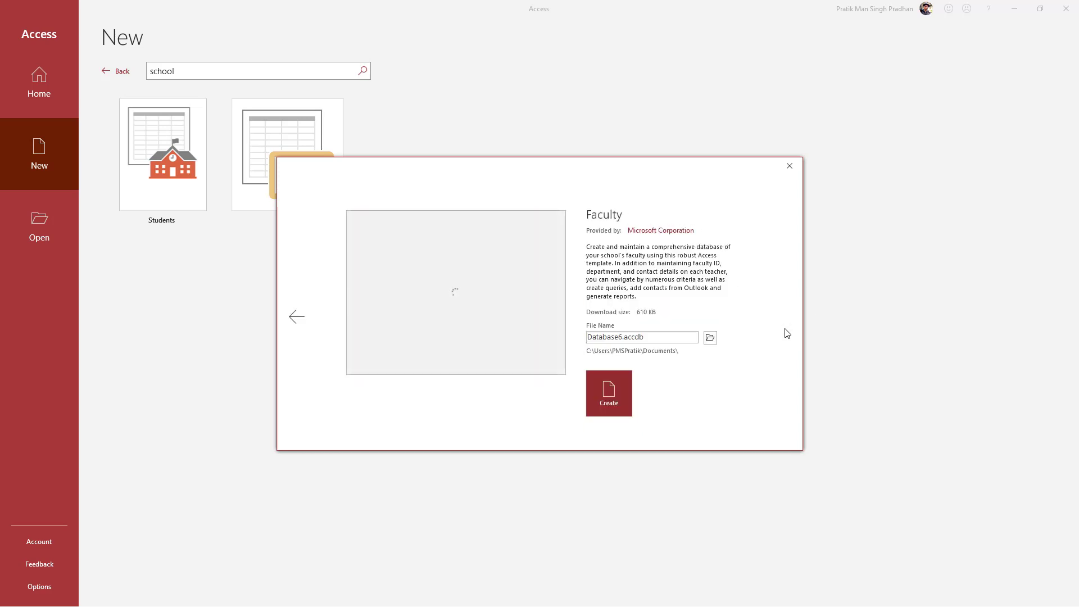
{"action": "left_click", "coordinate": [296, 316]}
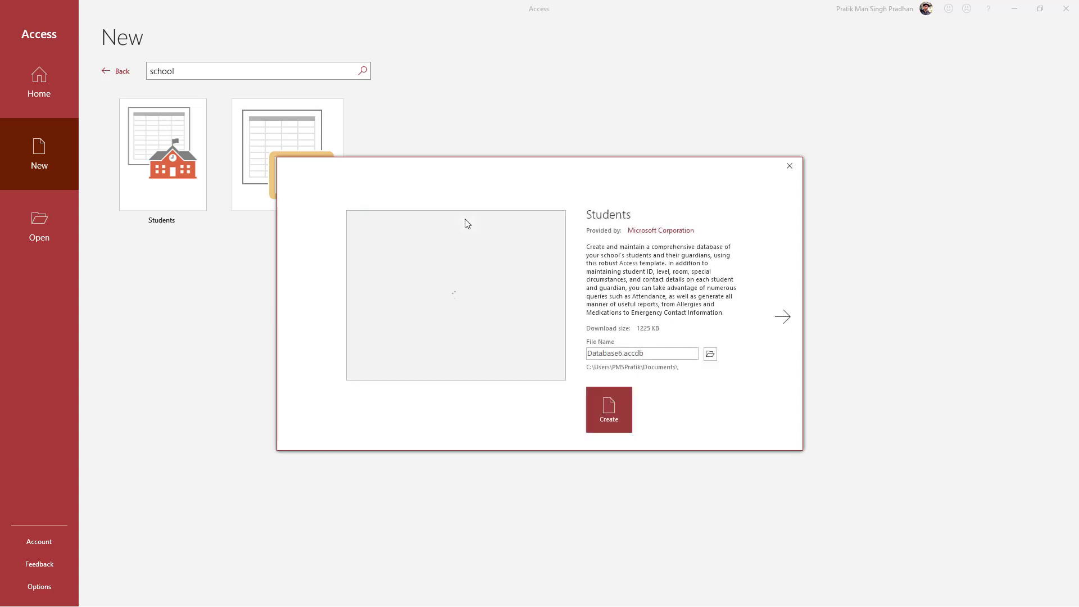
{"action": "left_click", "coordinate": [782, 317]}
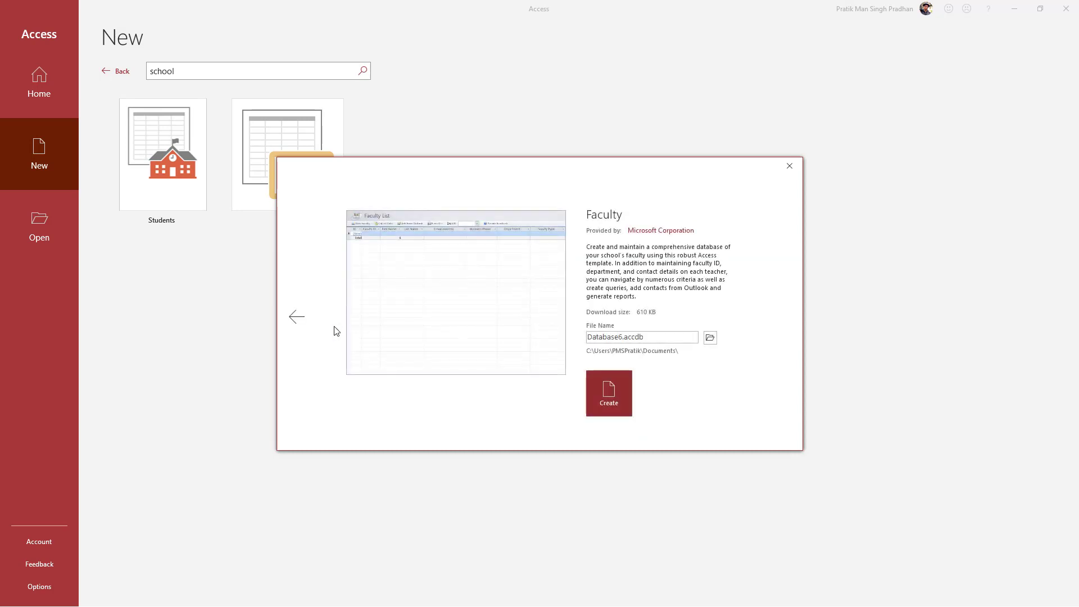
{"action": "left_click", "coordinate": [296, 316]}
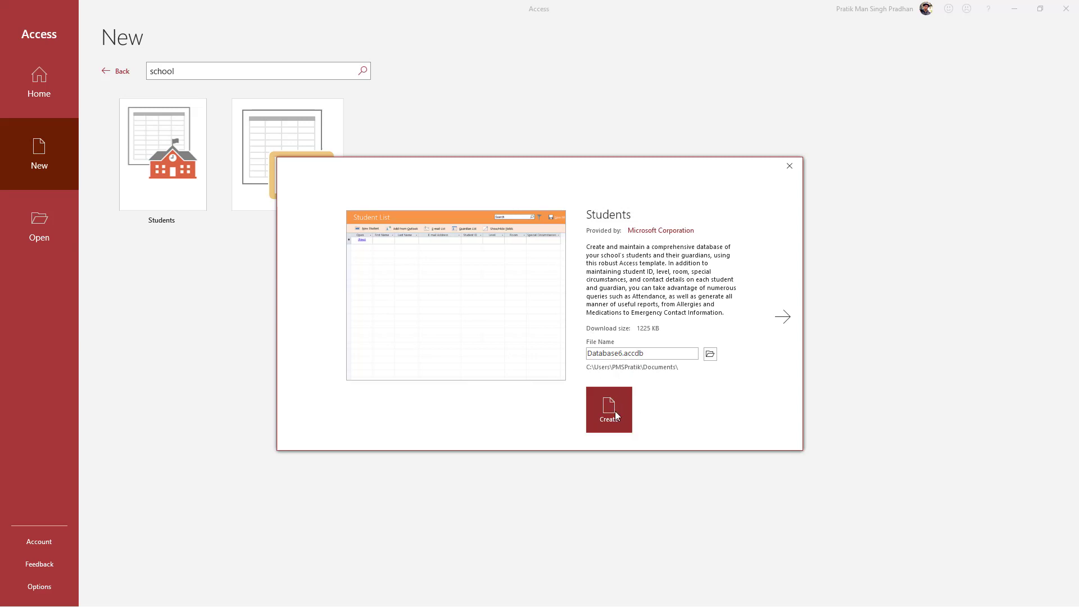
{"action": "left_click", "coordinate": [609, 409]}
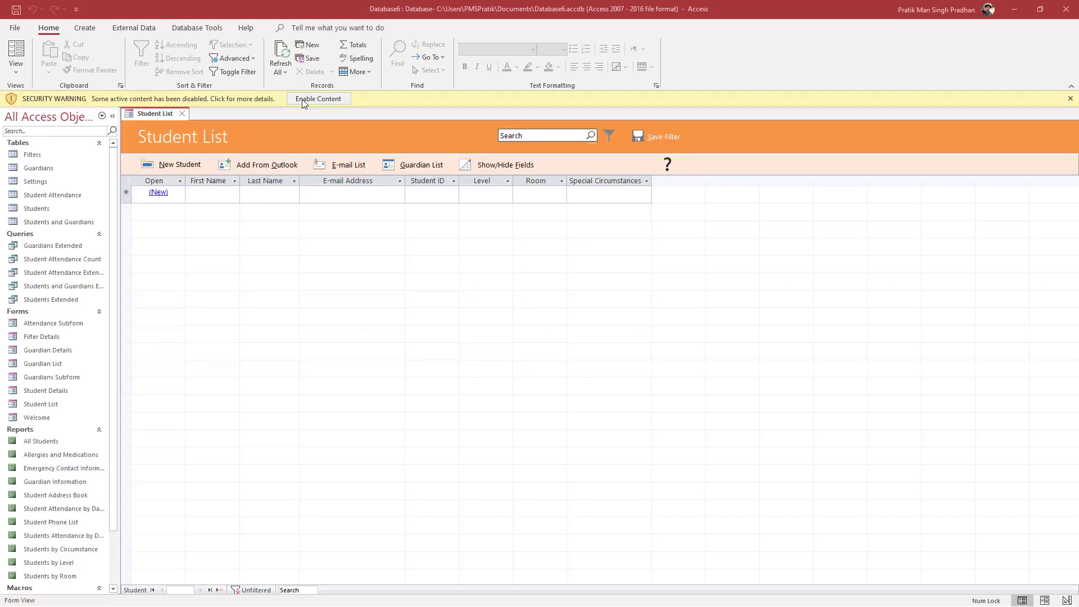
- Enable Database6's active content and close the Welcome dialog
{"action": "left_click", "coordinate": [319, 98]}
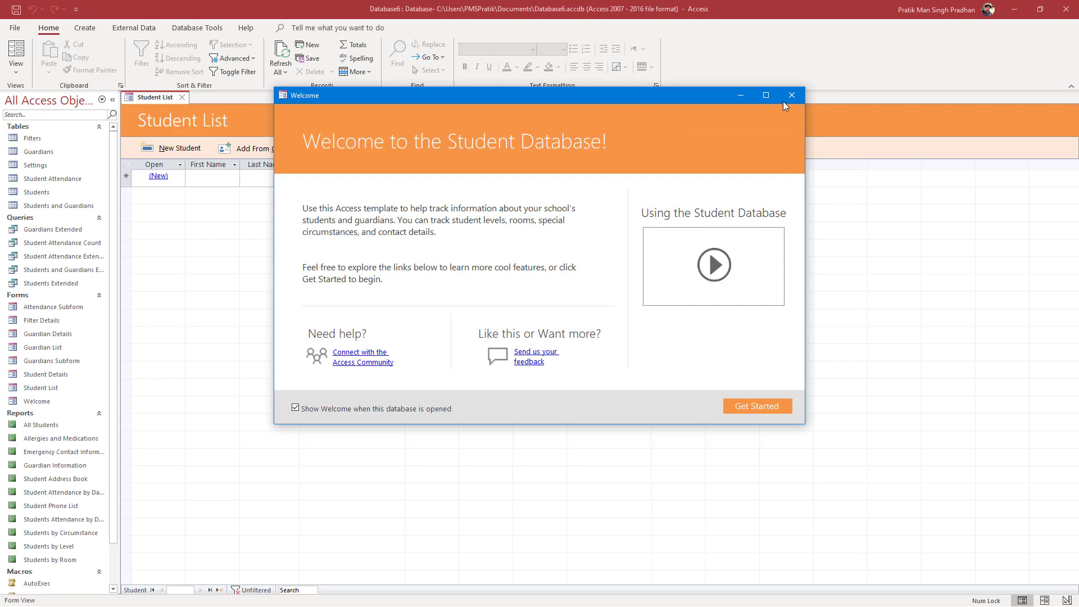
{"action": "left_click", "coordinate": [791, 95]}
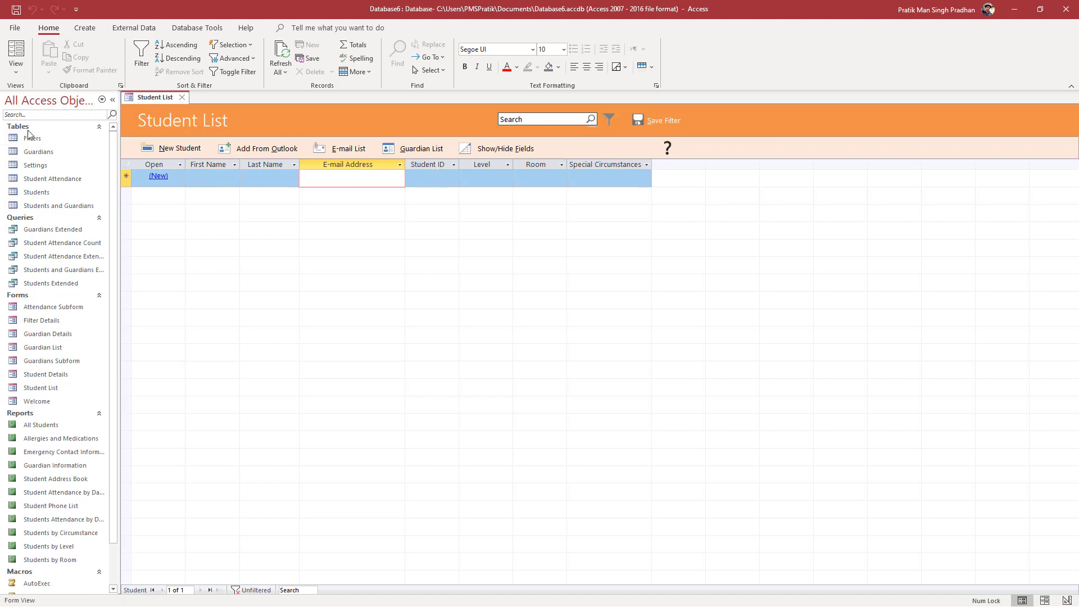
{"action": "mouse_move", "coordinate": [28, 139]}
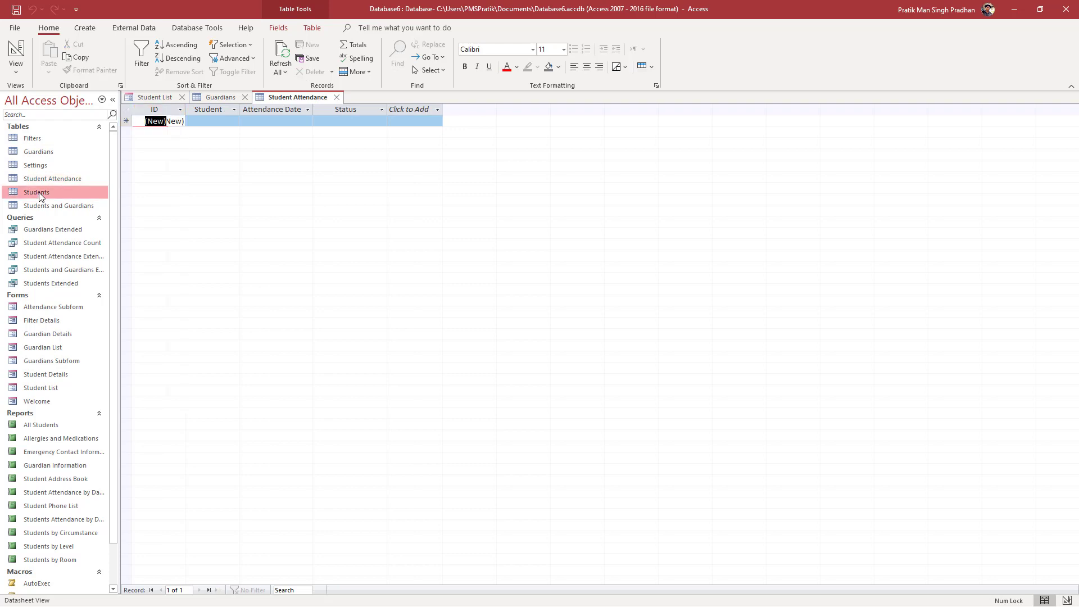
- Open the Students table from the Navigation Pane as a datasheet tab
{"action": "double_click", "coordinate": [59, 205]}
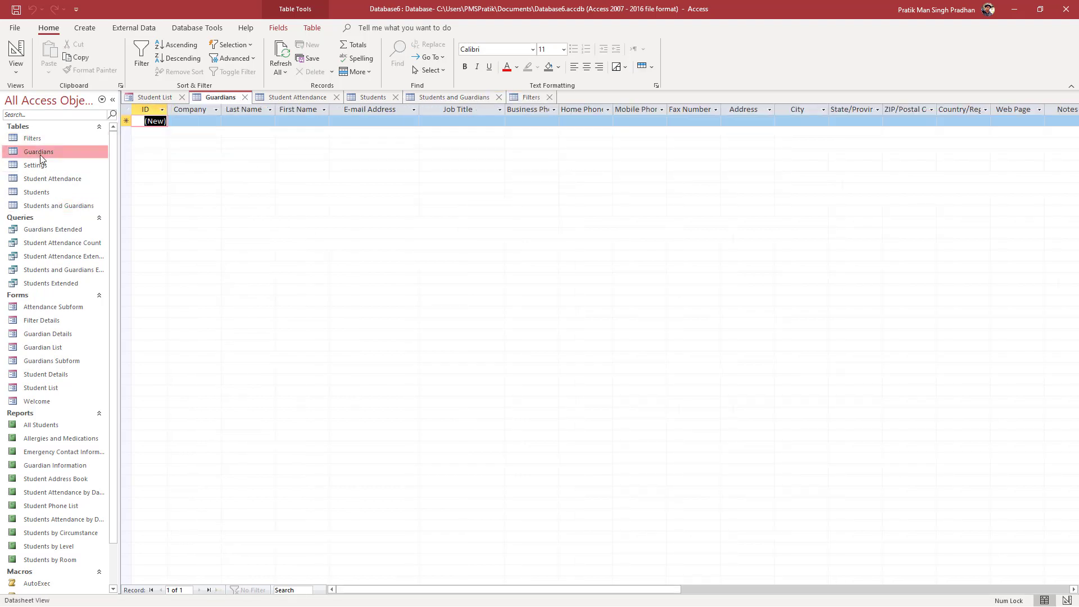
{"action": "mouse_move", "coordinate": [82, 371]}
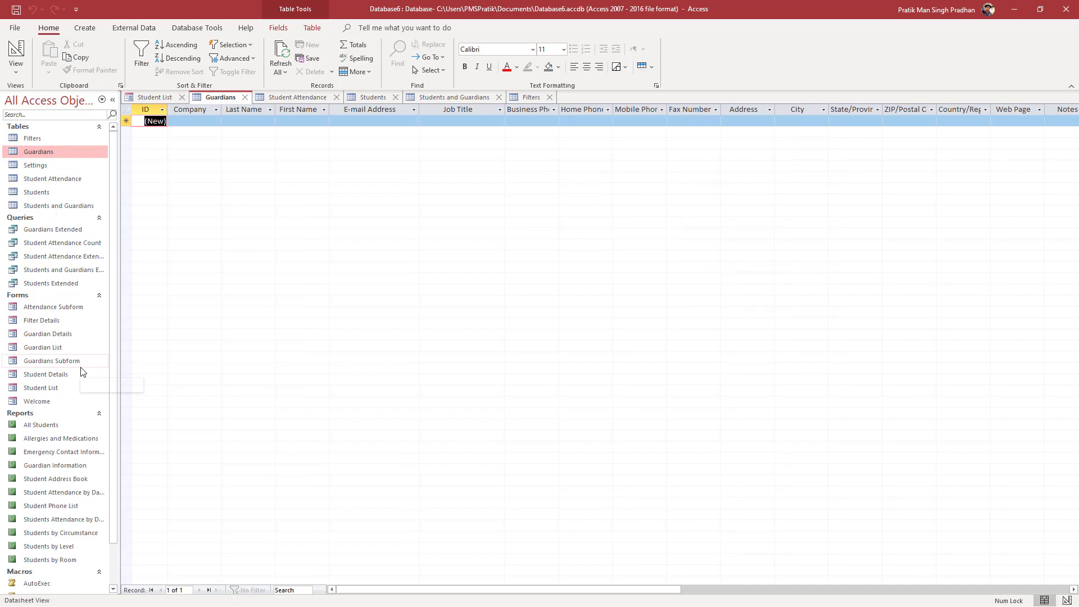
{"action": "mouse_move", "coordinate": [83, 372]}
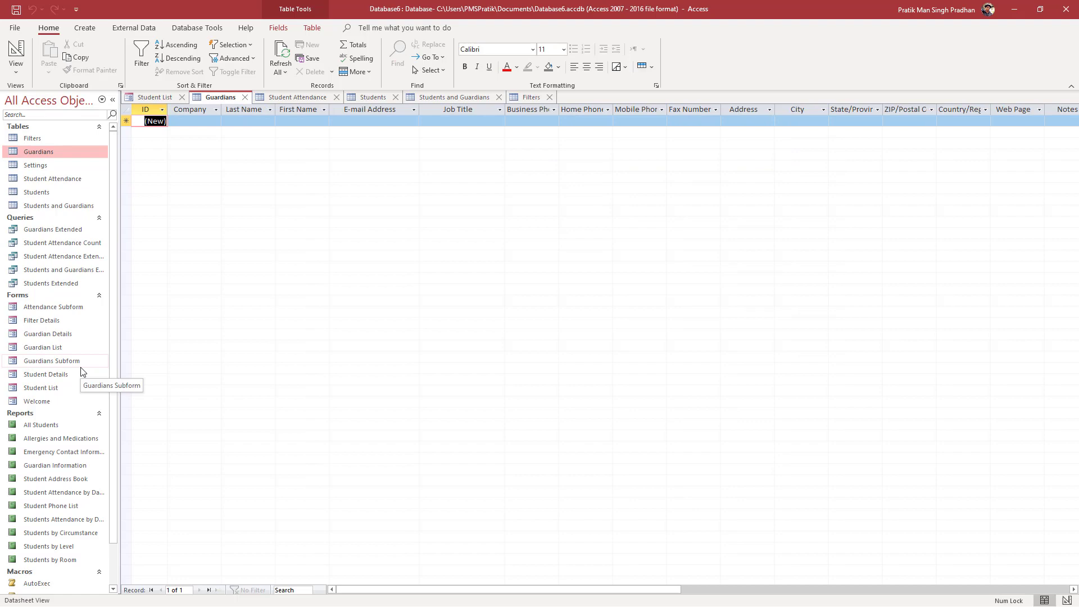